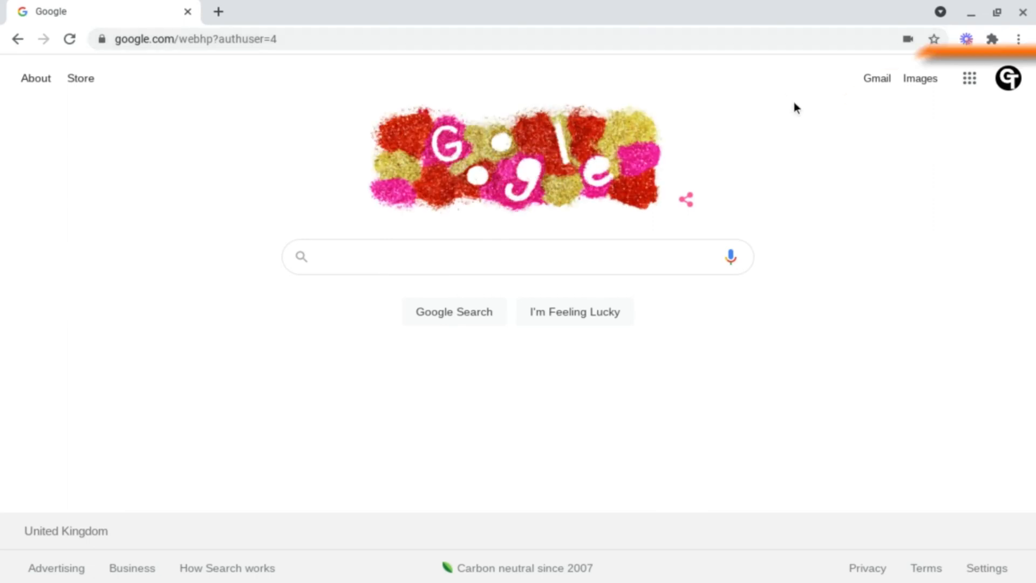
pyautogui.moveTo(876, 77)
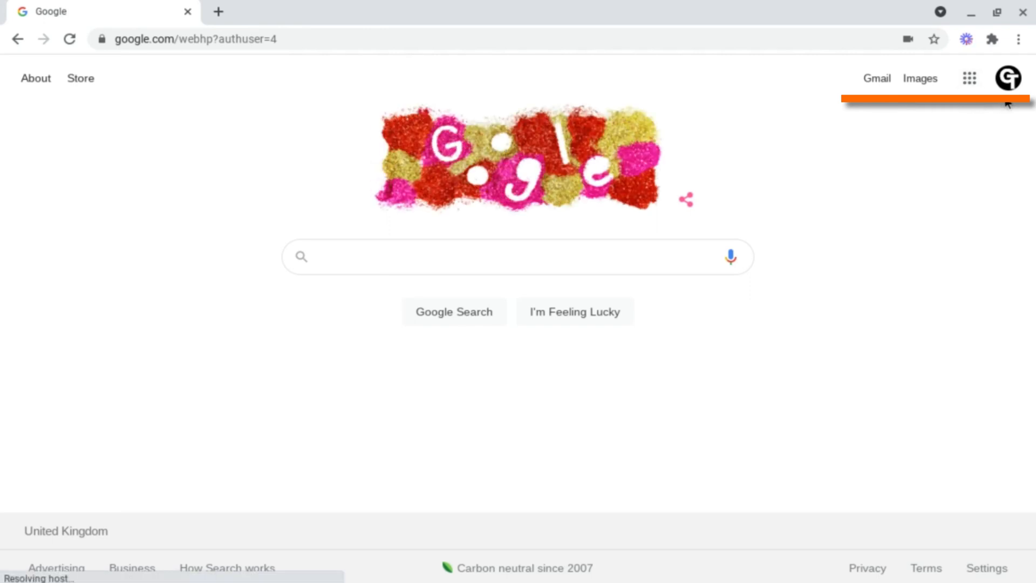
# - Reveal the Google apps grid from the nine-dot button on the Google homepage
pyautogui.click(969, 77)
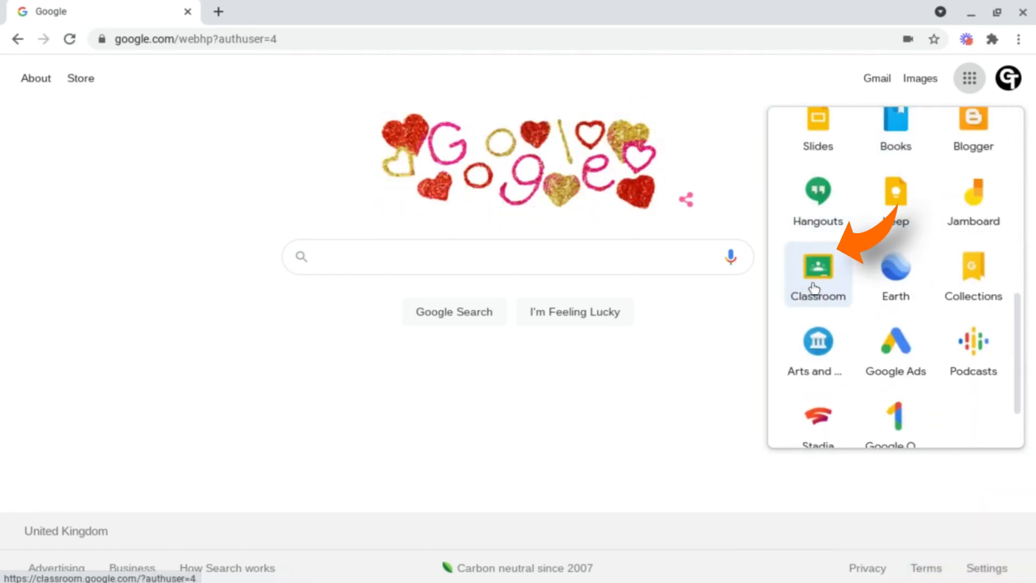
# - Launch Google Classroom from its icon in the apps grid
pyautogui.click(816, 272)
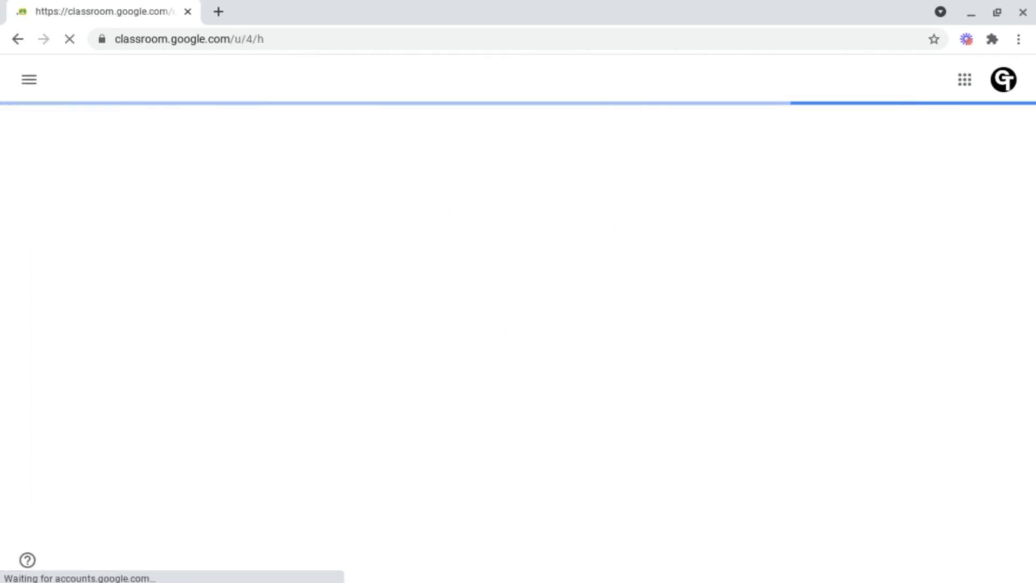